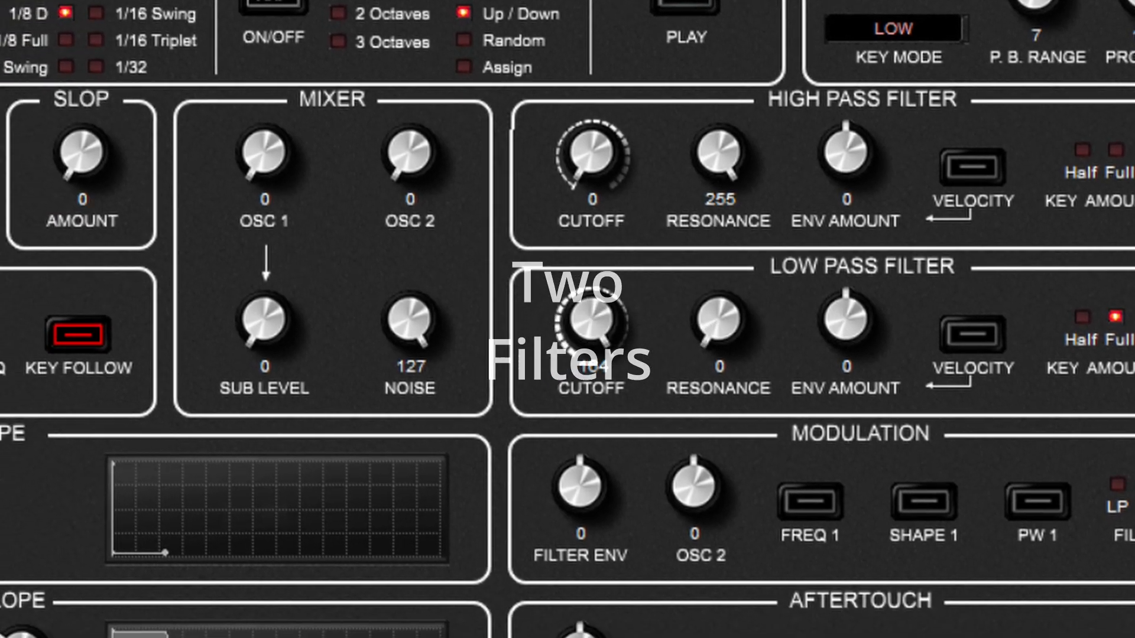
# Scroll around the voice panel, then open the BANKS browser listing User 1–5 presets
pyautogui.scroll(-3)
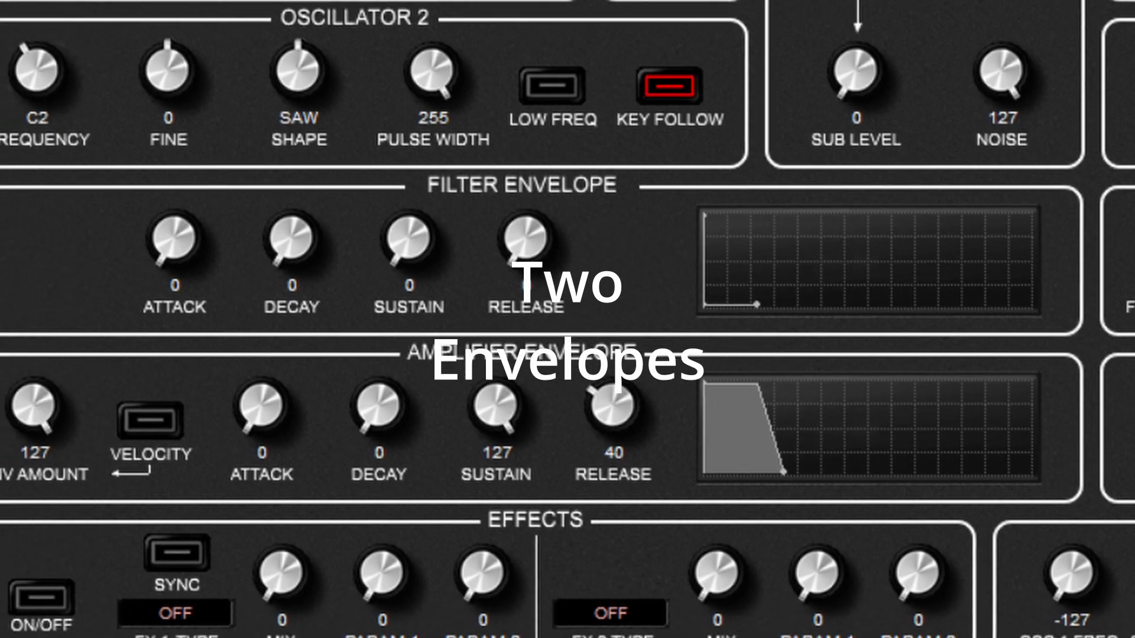
pyautogui.hscroll(3)
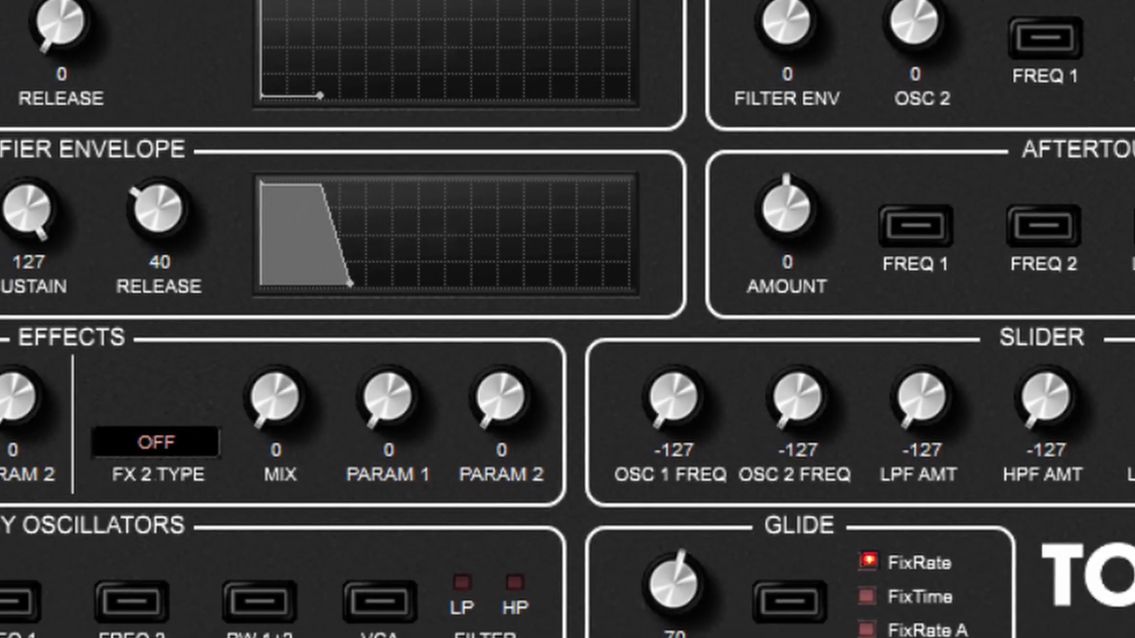
pyautogui.scroll(-3)
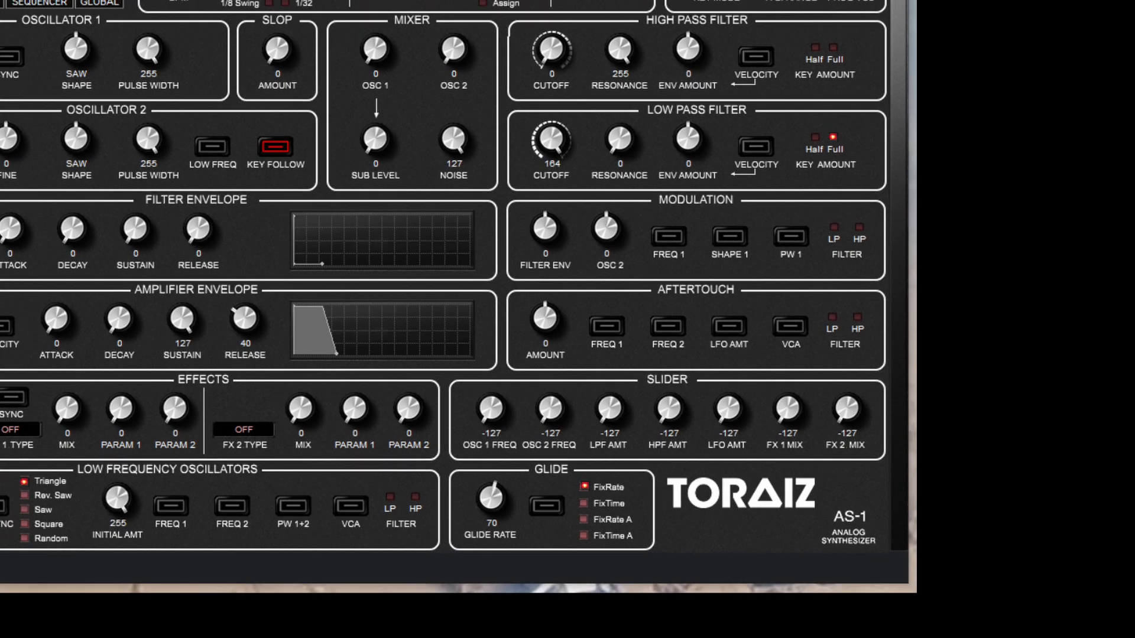
pyautogui.scroll(3)
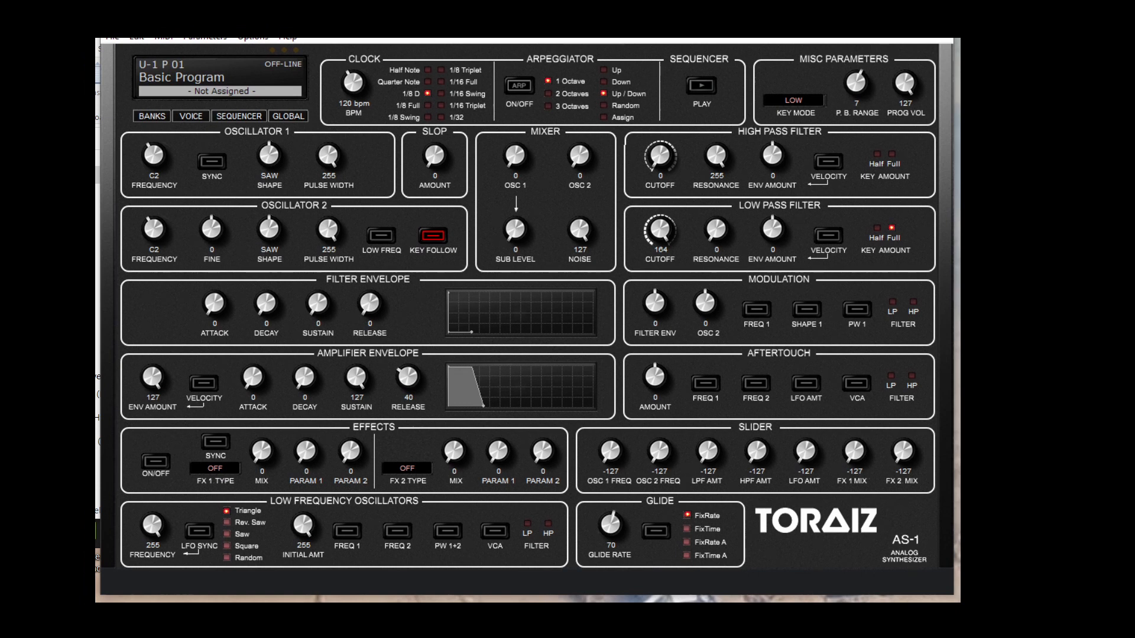
pyautogui.click(152, 116)
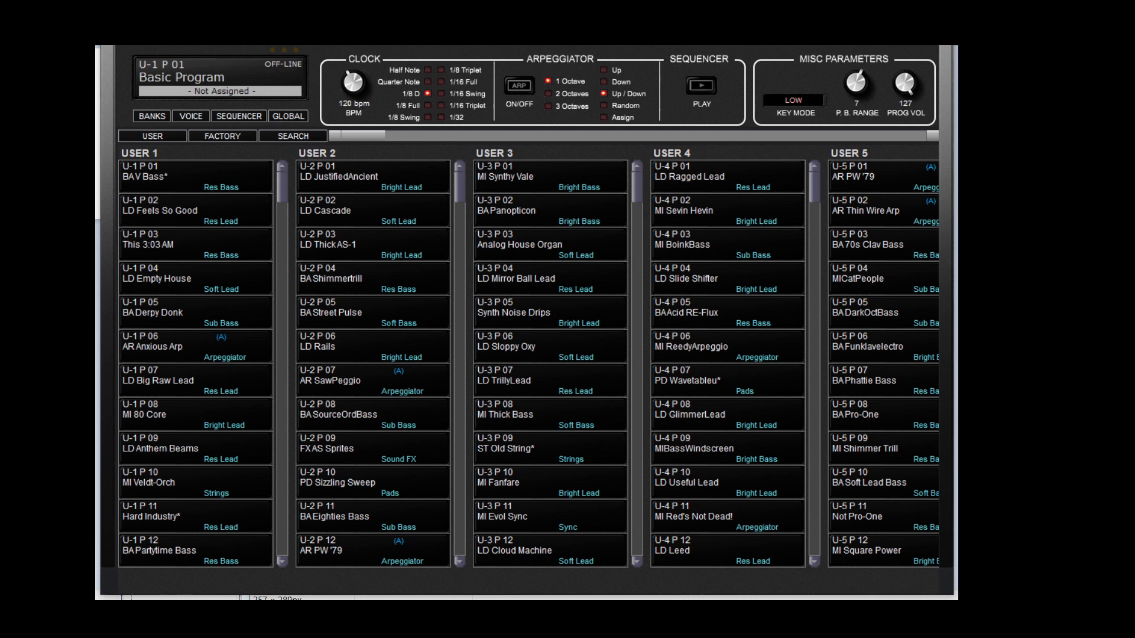
# View the 16-step sequencer pattern, then switch to the GLOBAL settings page
pyautogui.click(239, 115)
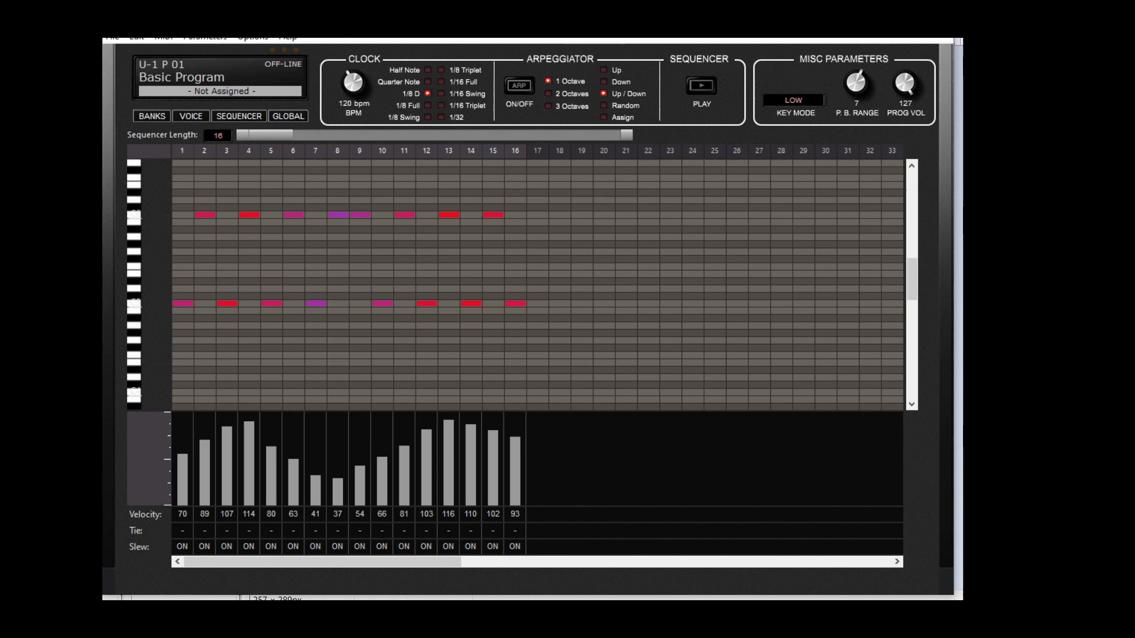
pyautogui.click(287, 117)
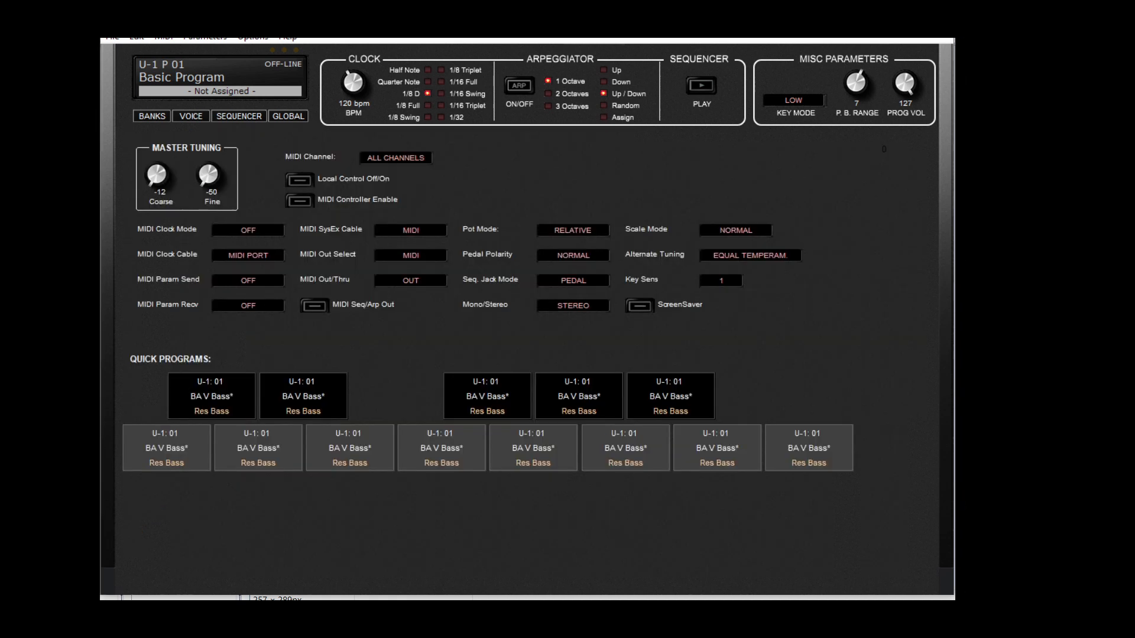